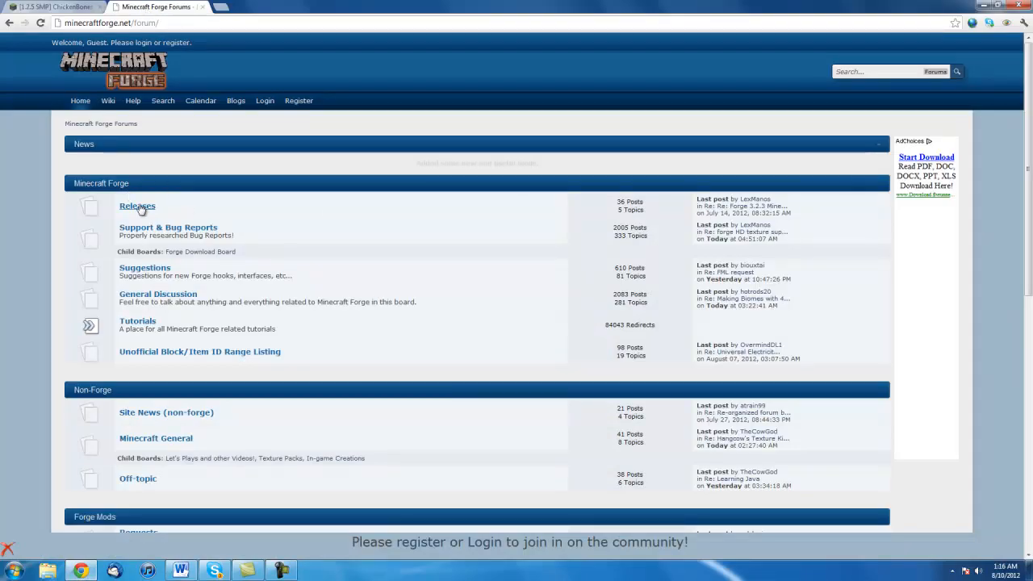
Step: Save the recommended Forge client zip from Releases > Main Forge Download June 13th to the Desktop
{"action": "left_click", "coordinate": [137, 205]}
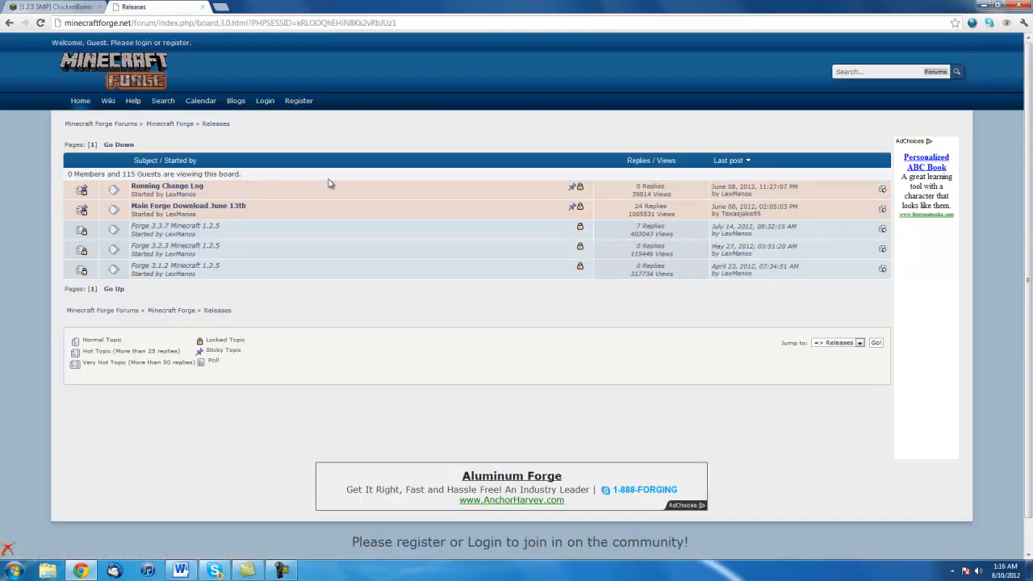
{"action": "mouse_move", "coordinate": [188, 206]}
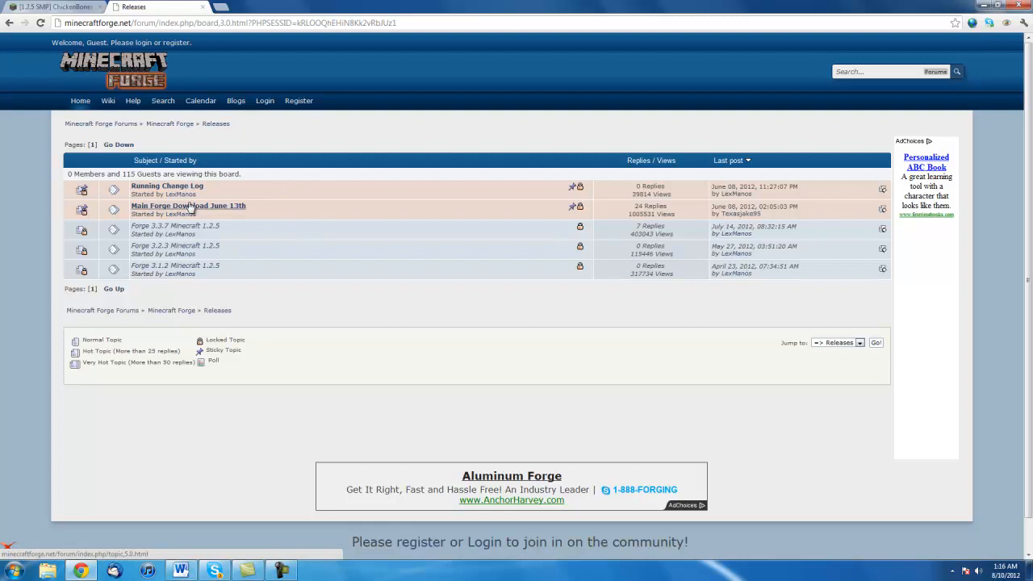
{"action": "left_click", "coordinate": [188, 205]}
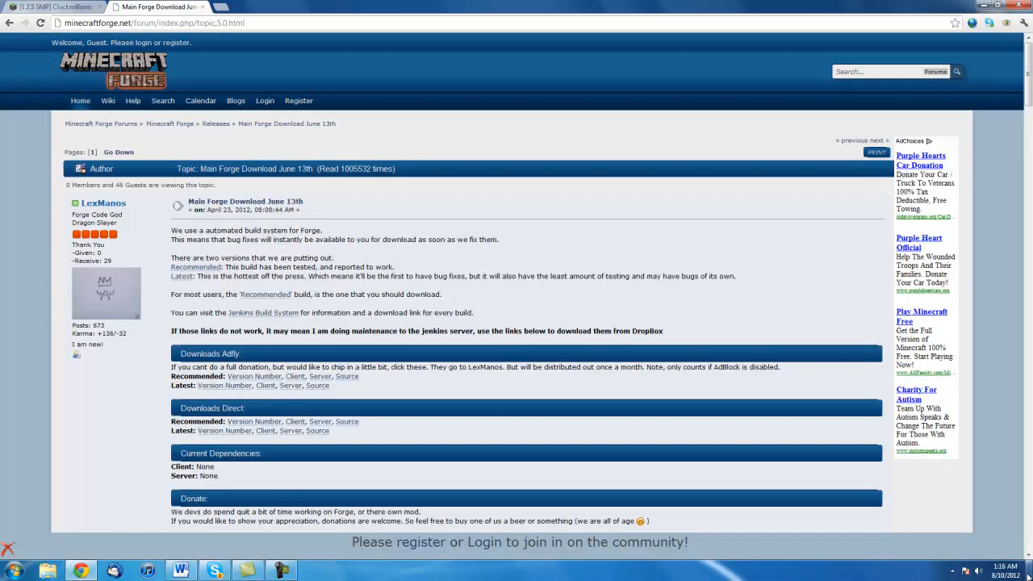
{"action": "scroll", "scroll_direction": "down", "scroll_amount": 3}
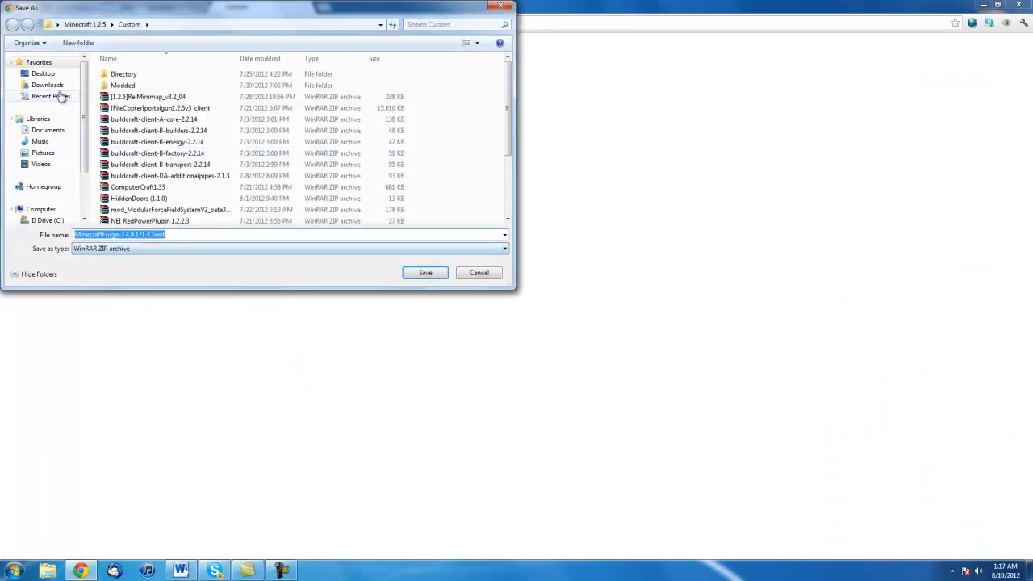
{"action": "left_click", "coordinate": [43, 72]}
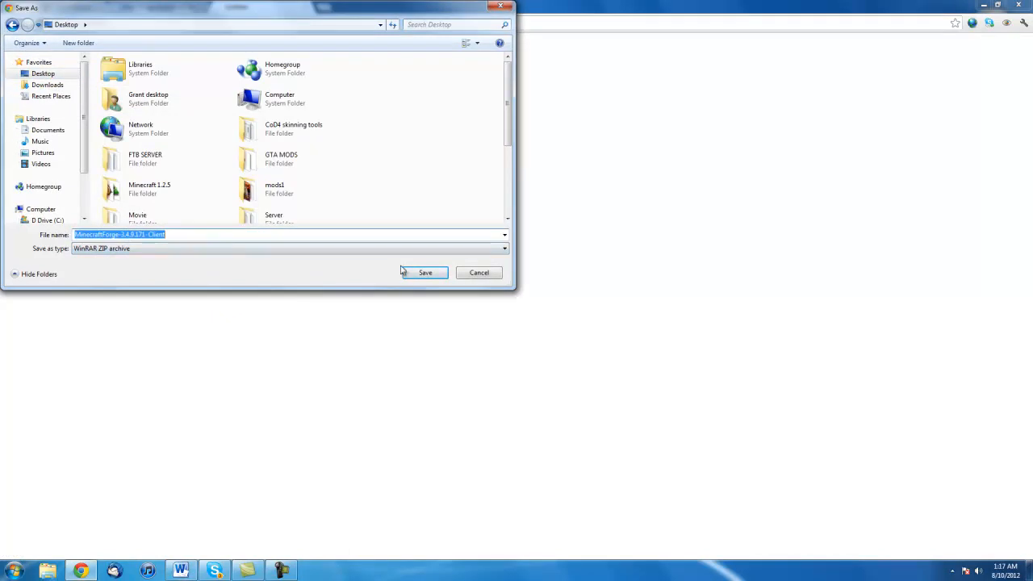
{"action": "left_click", "coordinate": [425, 272]}
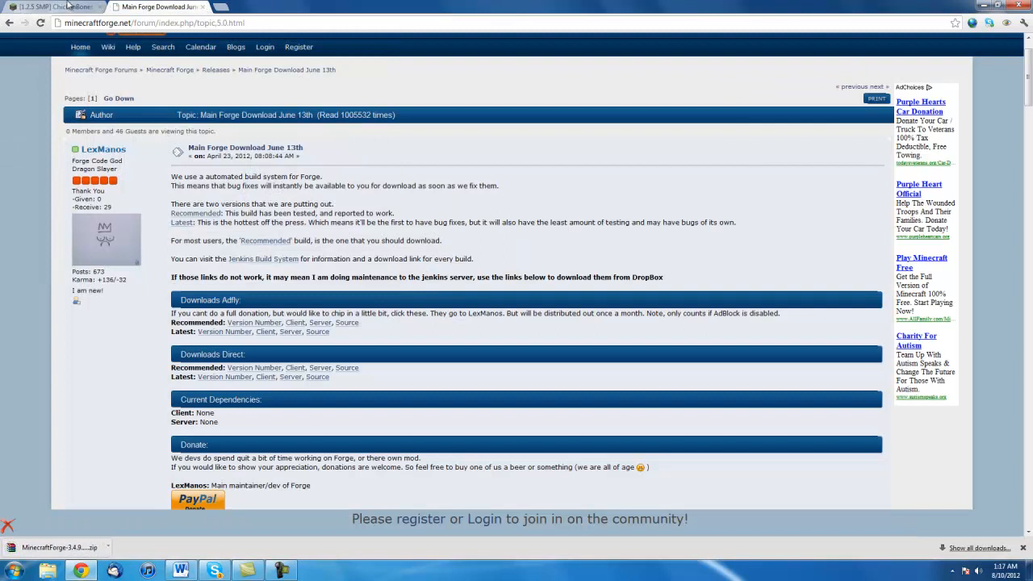
Step: Download the CodeChickenCore client from the ChickenBones mods topic
{"action": "left_click", "coordinate": [48, 7]}
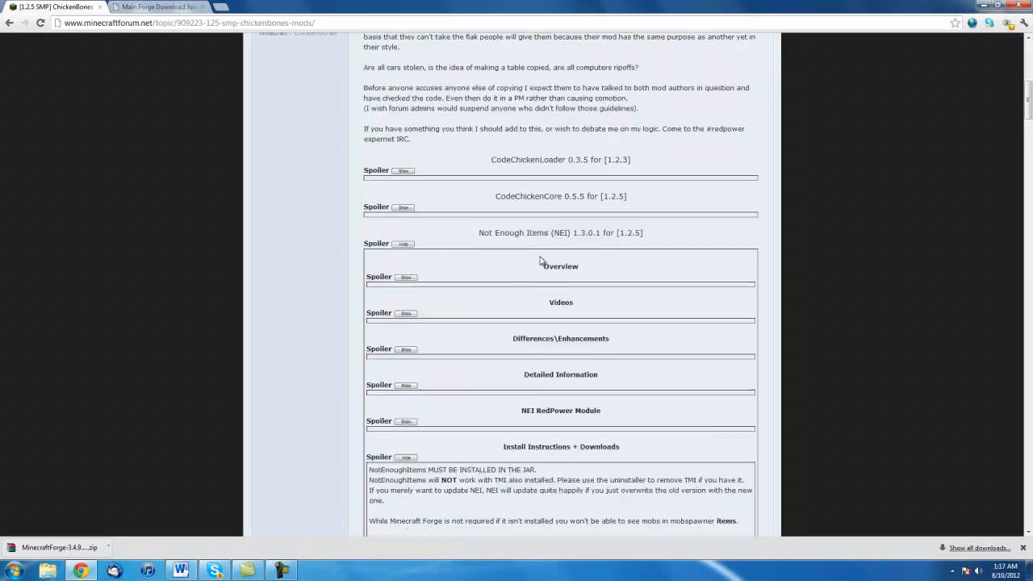
{"action": "left_click", "coordinate": [403, 207]}
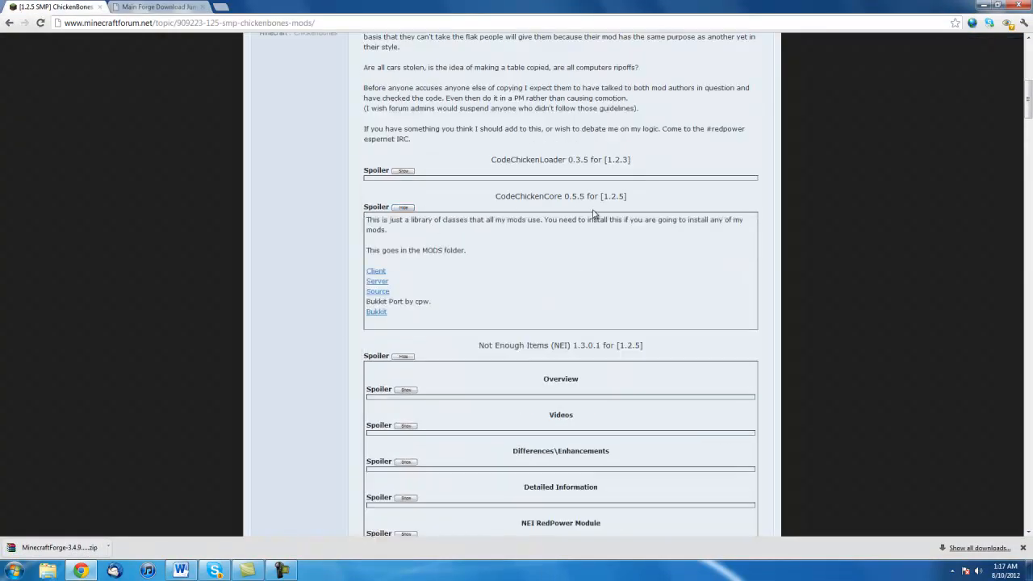
{"action": "mouse_move", "coordinate": [490, 283]}
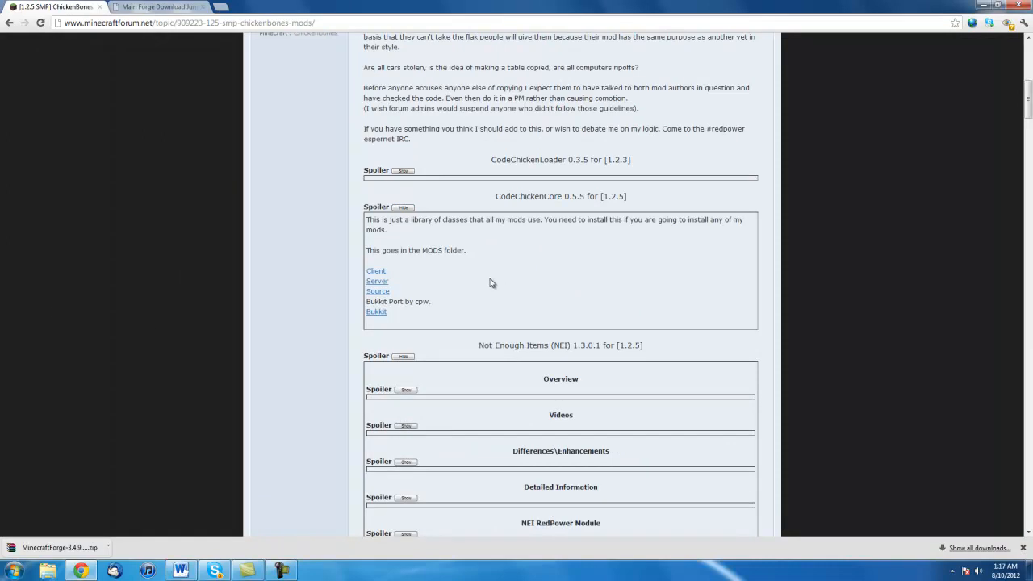
{"action": "left_click", "coordinate": [376, 271]}
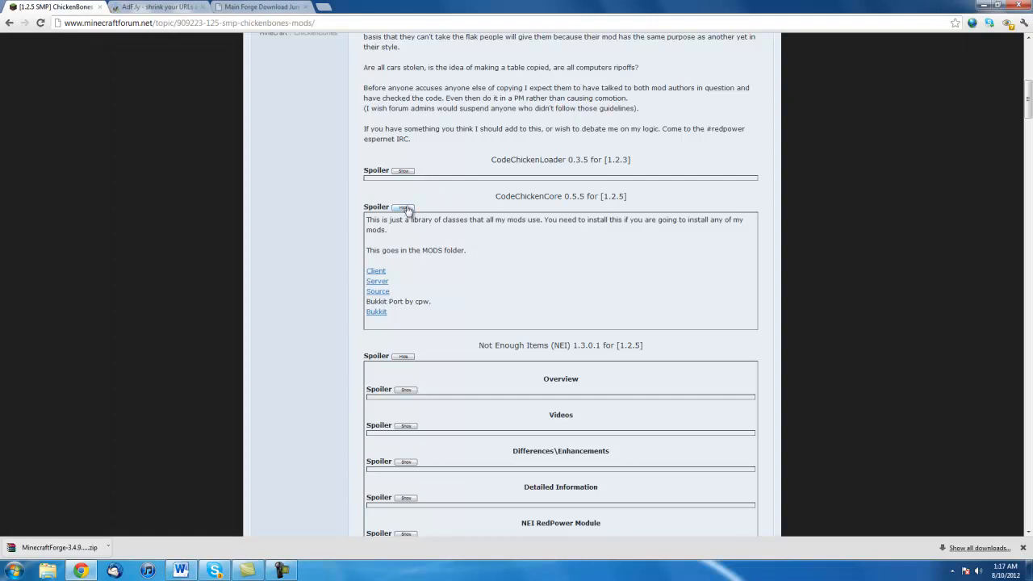
{"action": "left_click", "coordinate": [404, 207]}
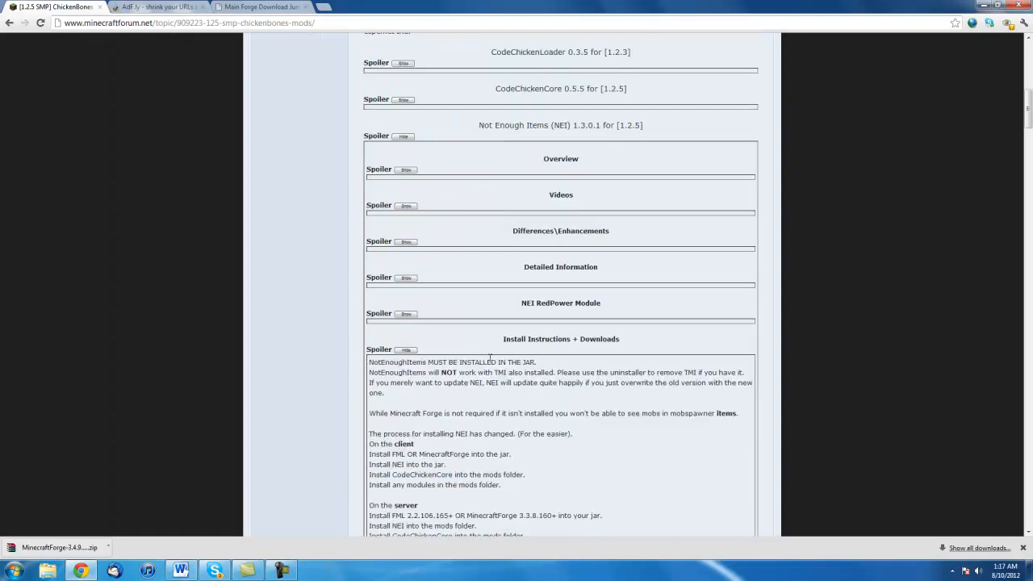
Step: Download and save the Not Enough Items client archive
{"action": "left_click", "coordinate": [406, 136]}
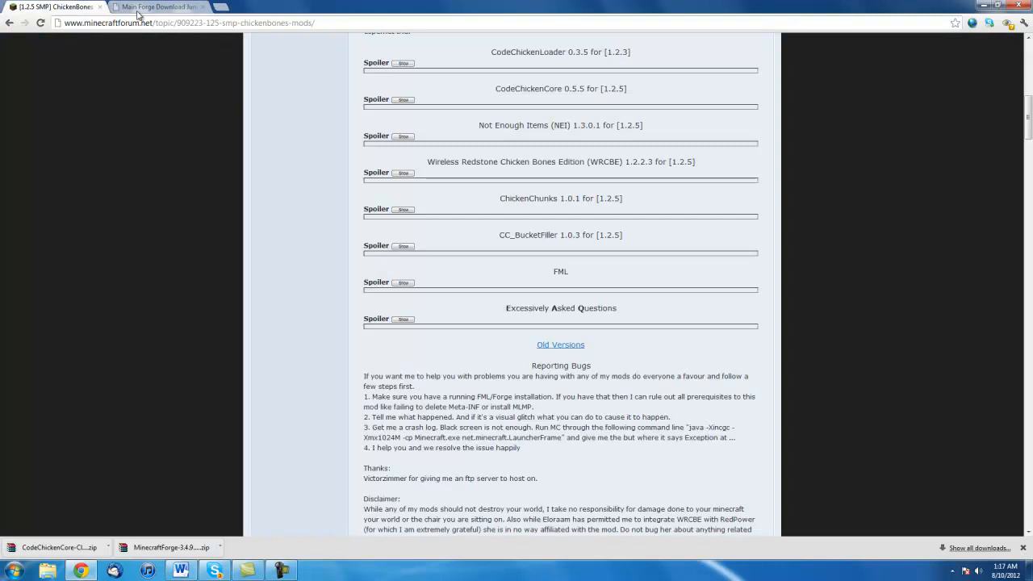
{"action": "mouse_move", "coordinate": [419, 151]}
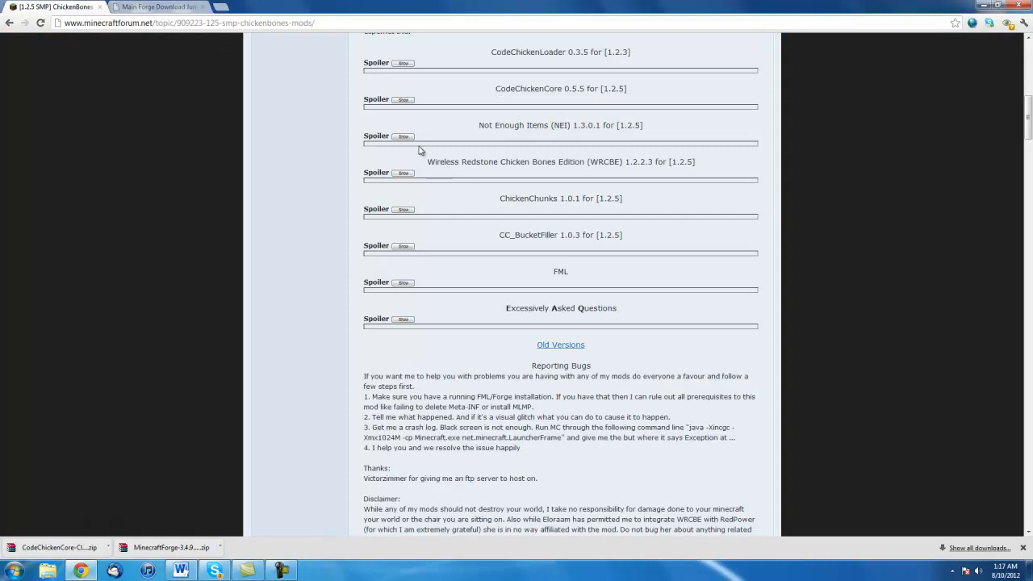
{"action": "left_click", "coordinate": [403, 136]}
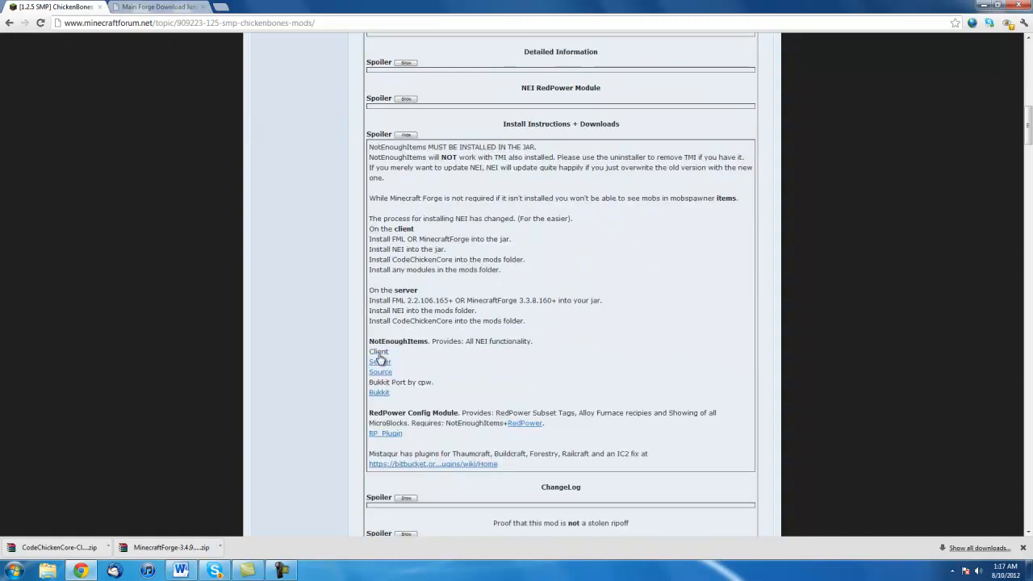
{"action": "left_click", "coordinate": [380, 362]}
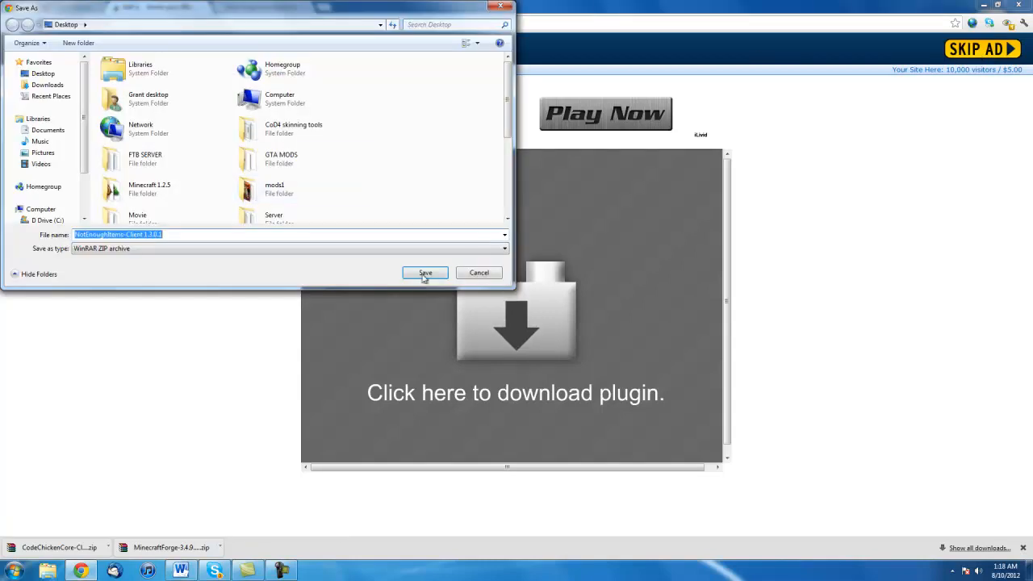
{"action": "left_click", "coordinate": [425, 273]}
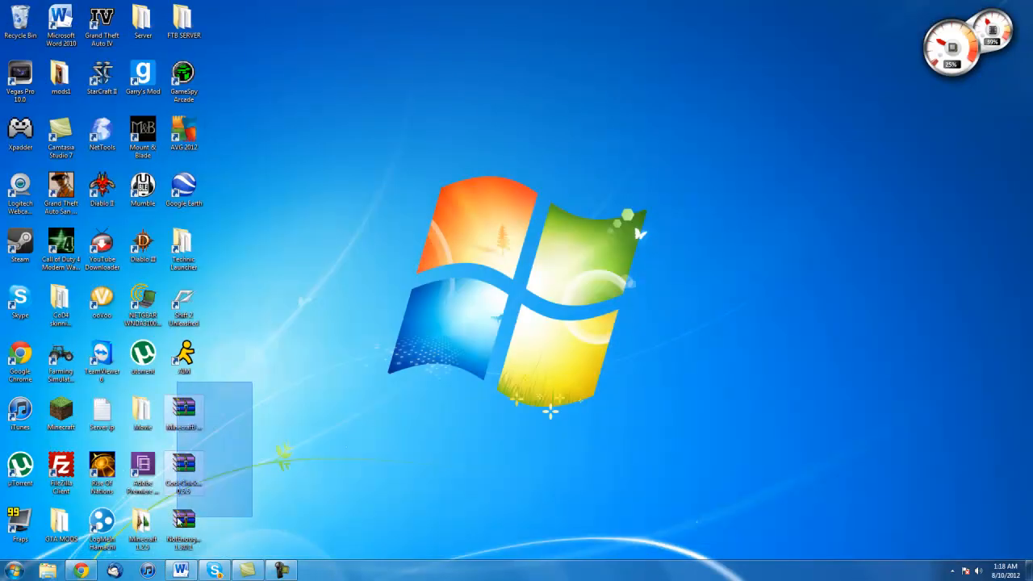
Step: Go to %appdata%\.minecraft\bin and bring up options for minecraft.jar
{"action": "left_click", "coordinate": [14, 570]}
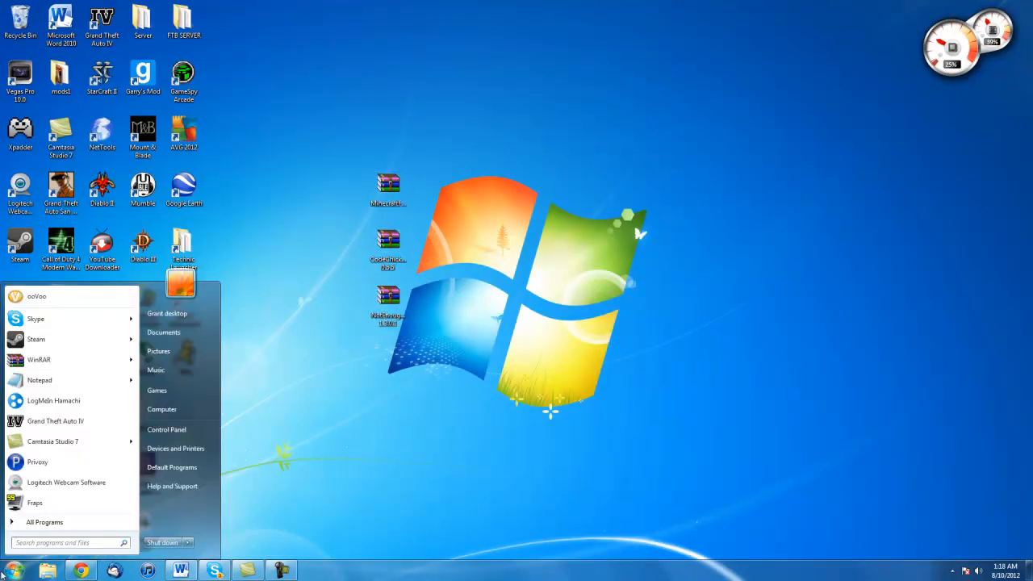
{"action": "type", "text": "%ap"}
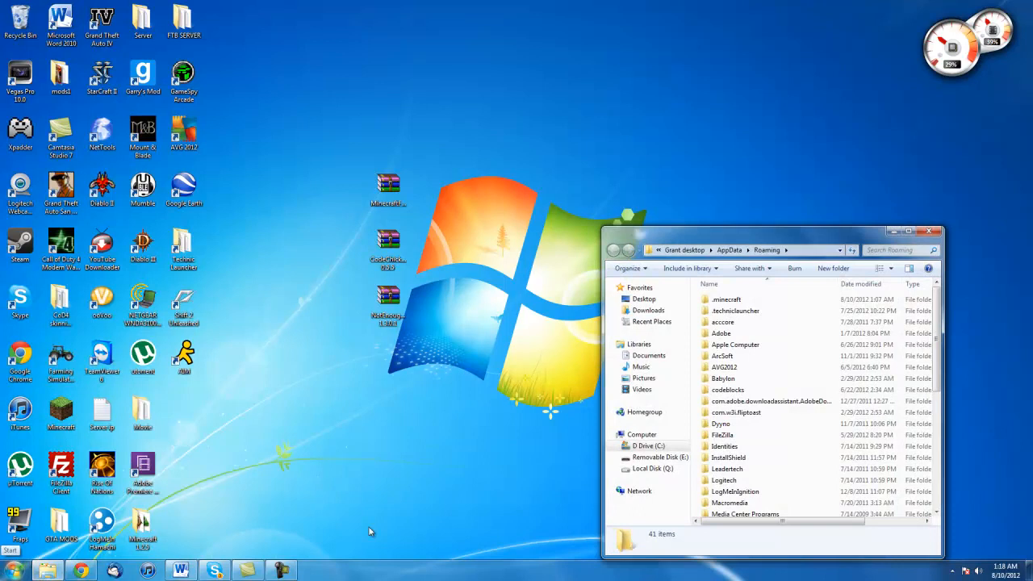
{"action": "double_click", "coordinate": [727, 299]}
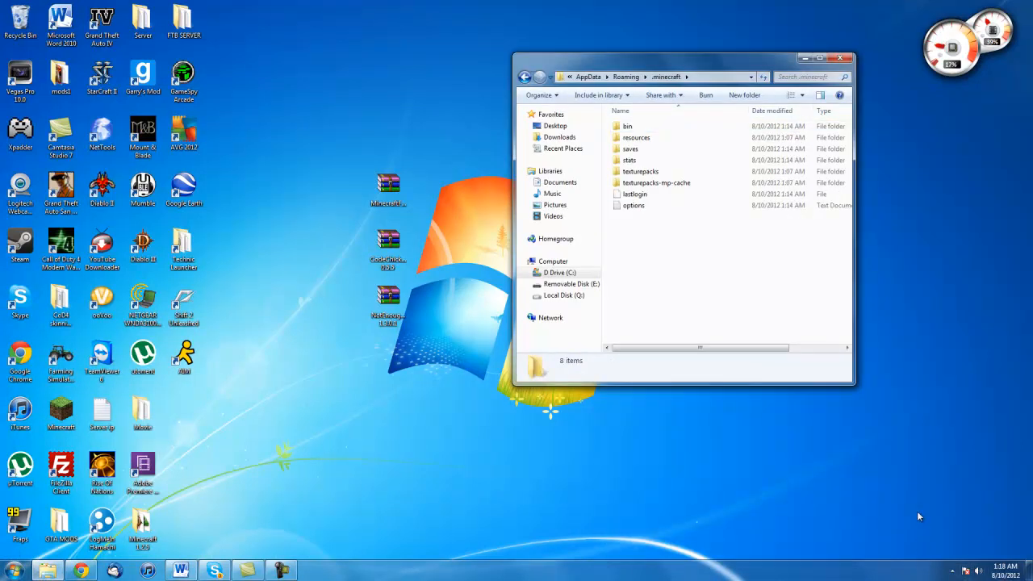
{"action": "double_click", "coordinate": [628, 126]}
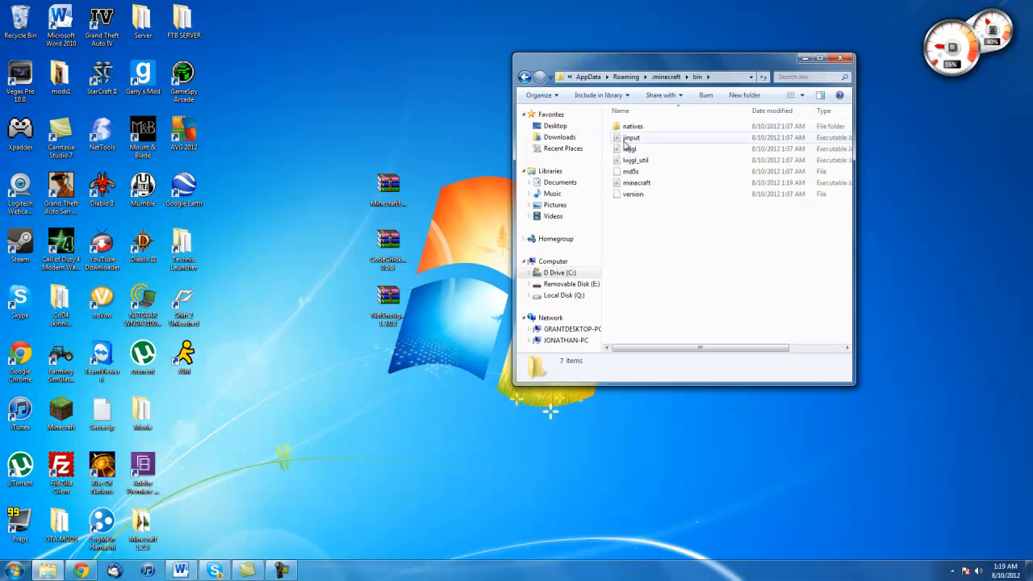
{"action": "right_click", "coordinate": [637, 183]}
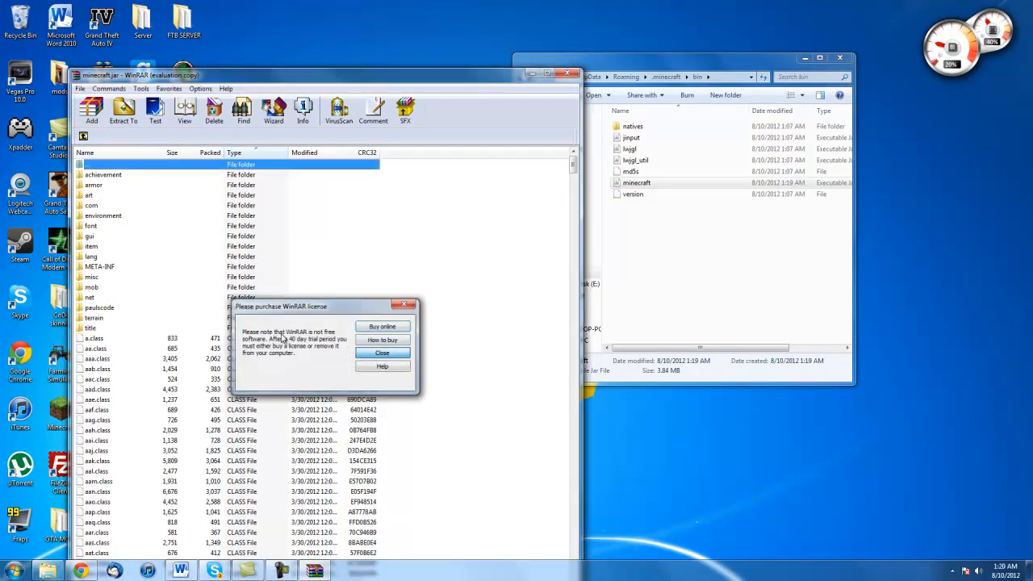
Step: Delete META-INF from minecraft.jar and select all files in the Forge client zip
{"action": "left_click", "coordinate": [382, 353]}
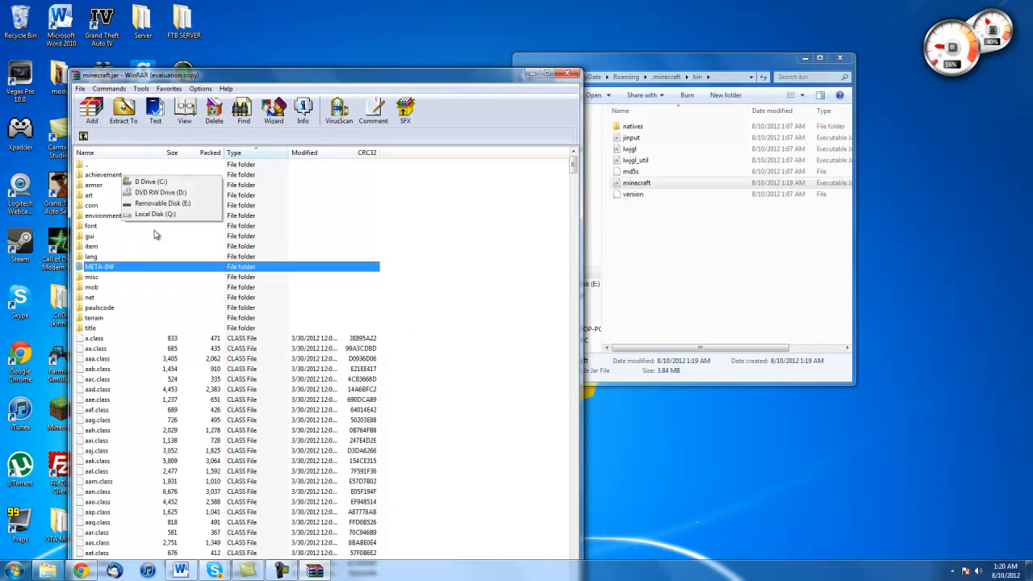
{"action": "right_click", "coordinate": [99, 266]}
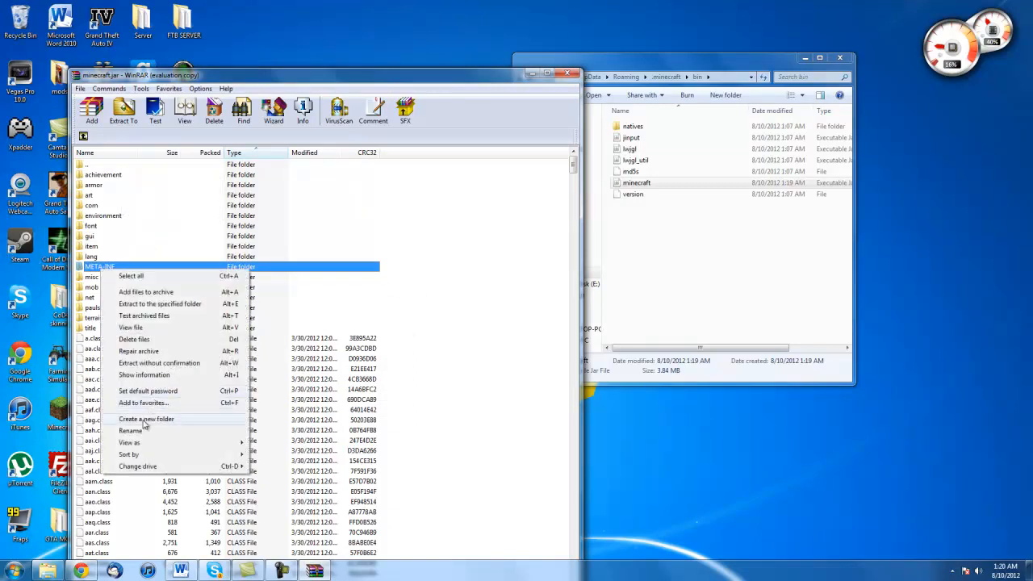
{"action": "left_click", "coordinate": [134, 339]}
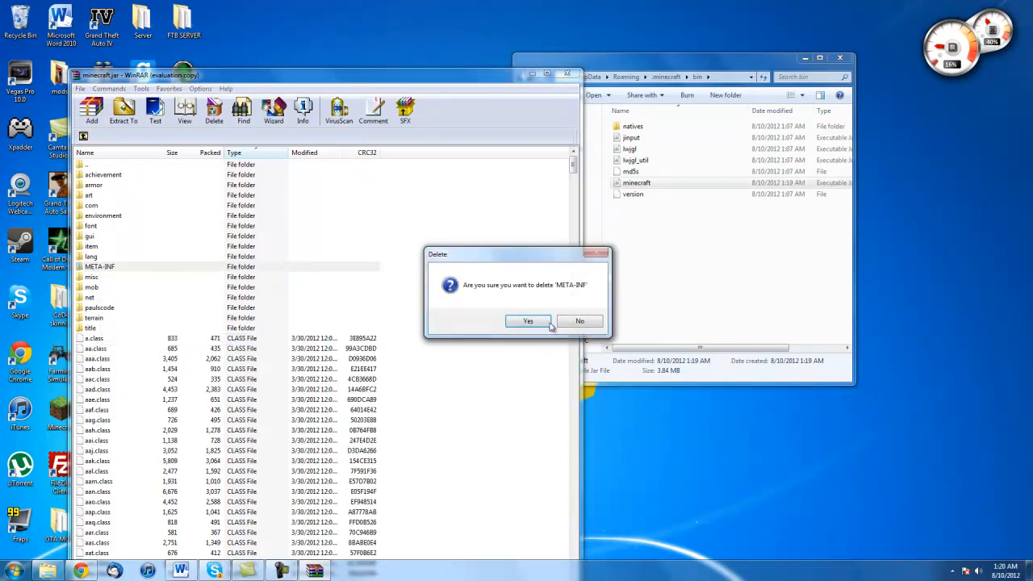
{"action": "left_click", "coordinate": [528, 321]}
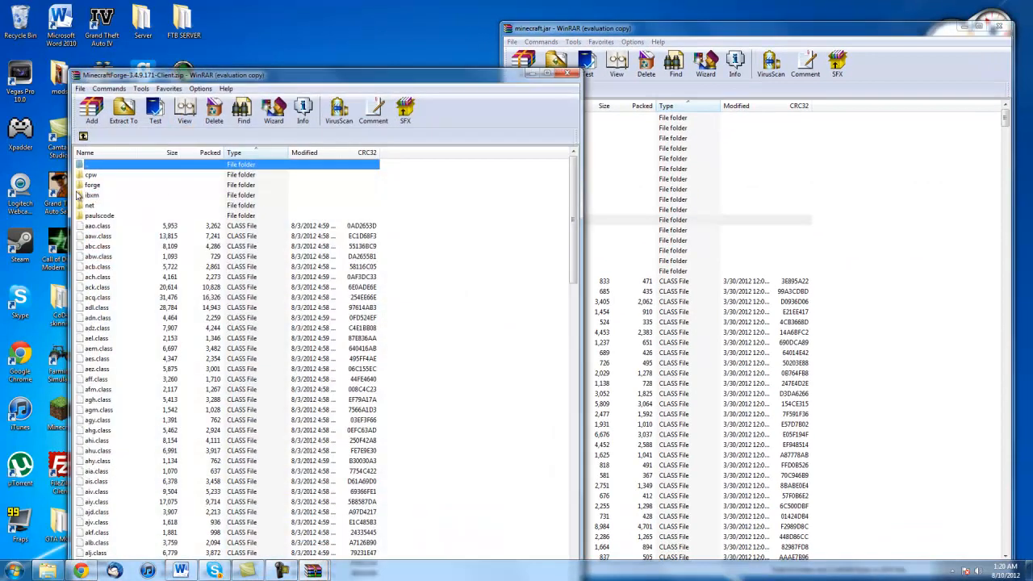
{"action": "key", "text": "ctrl+a"}
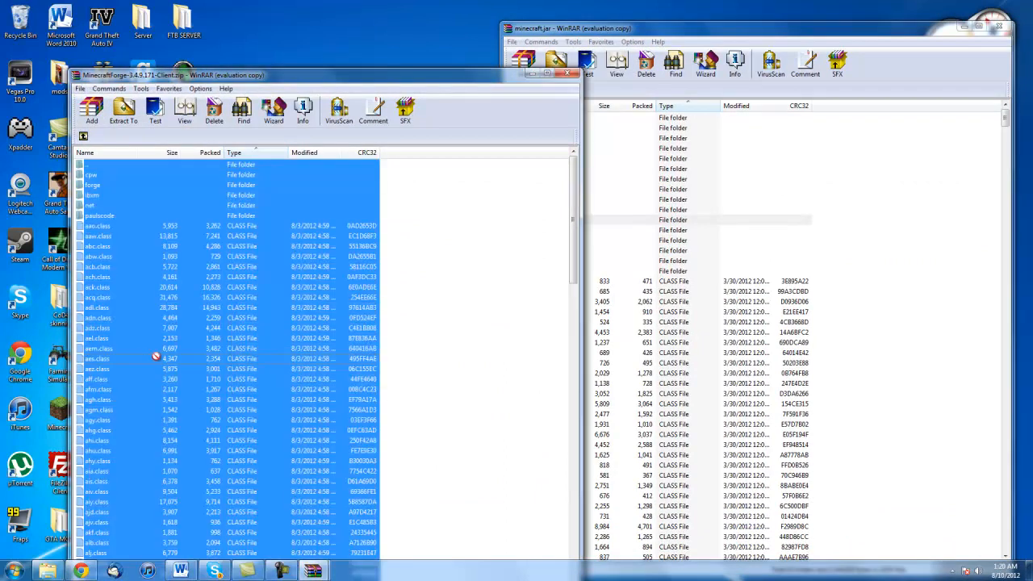
{"action": "left_click", "coordinate": [523, 63]}
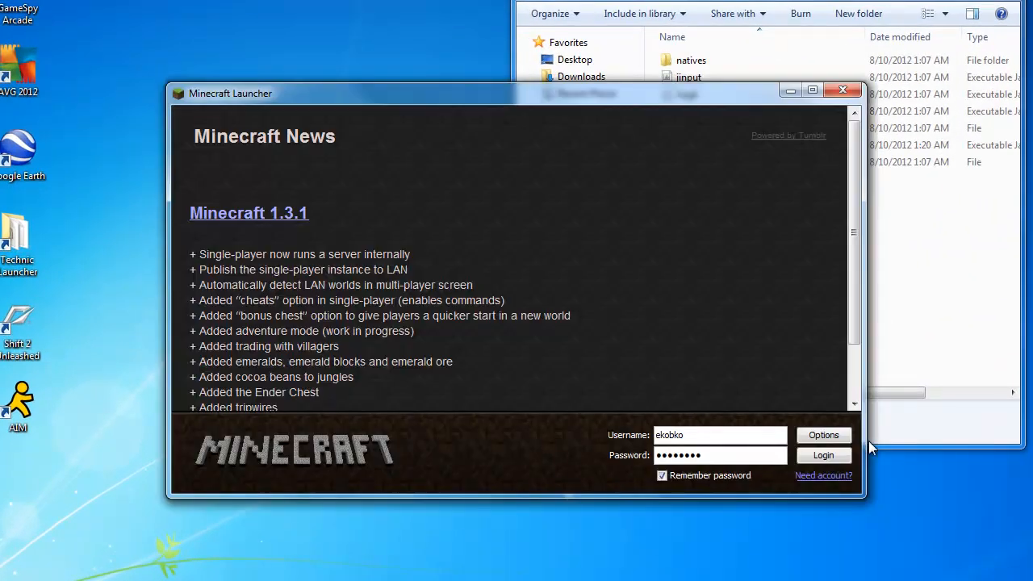
Step: Log in, check Forge, CodeChickenCore and NotEnoughItems in Mods, and create a world
{"action": "left_click", "coordinate": [823, 455]}
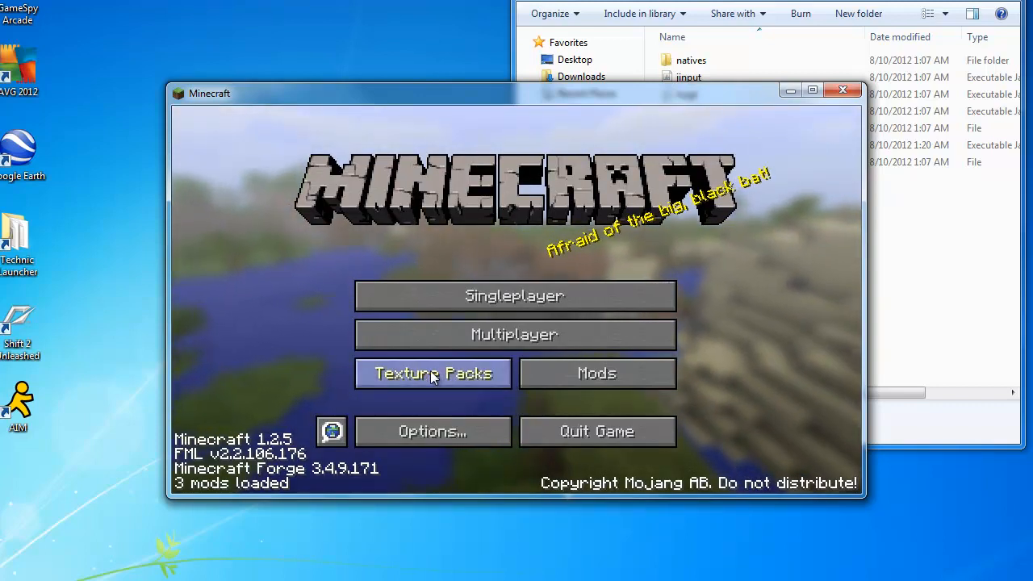
{"action": "left_click", "coordinate": [597, 373]}
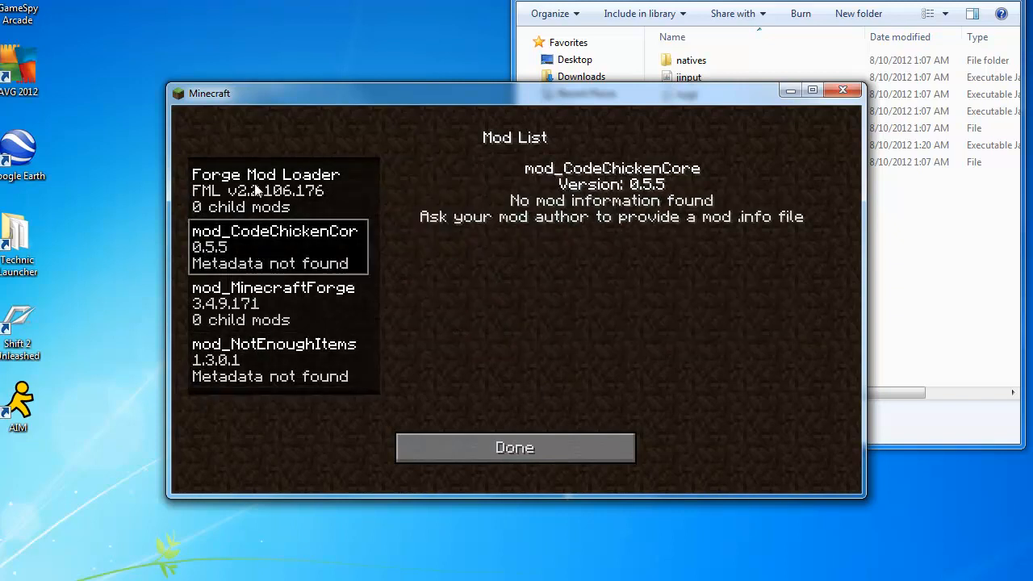
{"action": "left_click", "coordinate": [265, 191]}
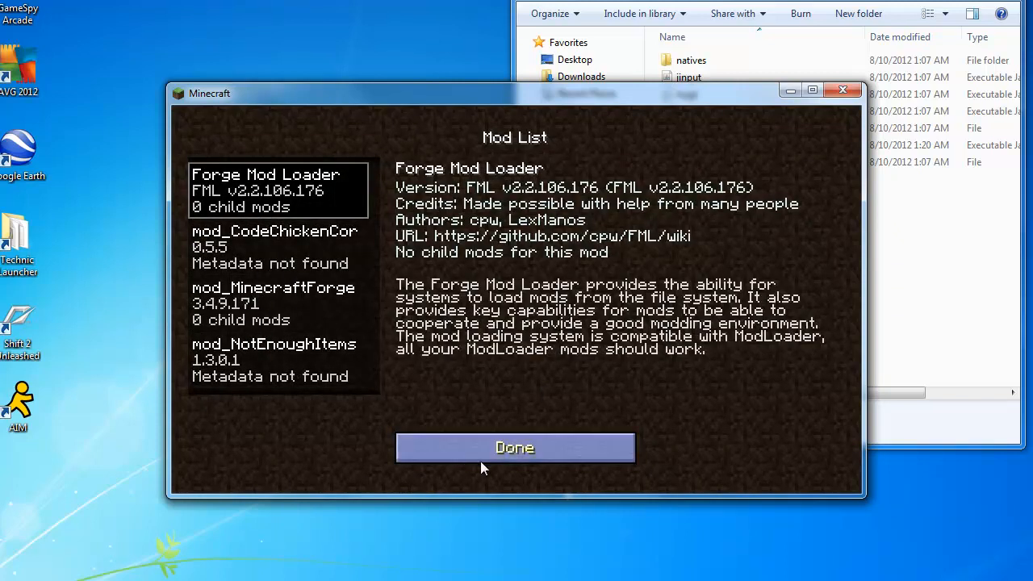
{"action": "left_click", "coordinate": [515, 448]}
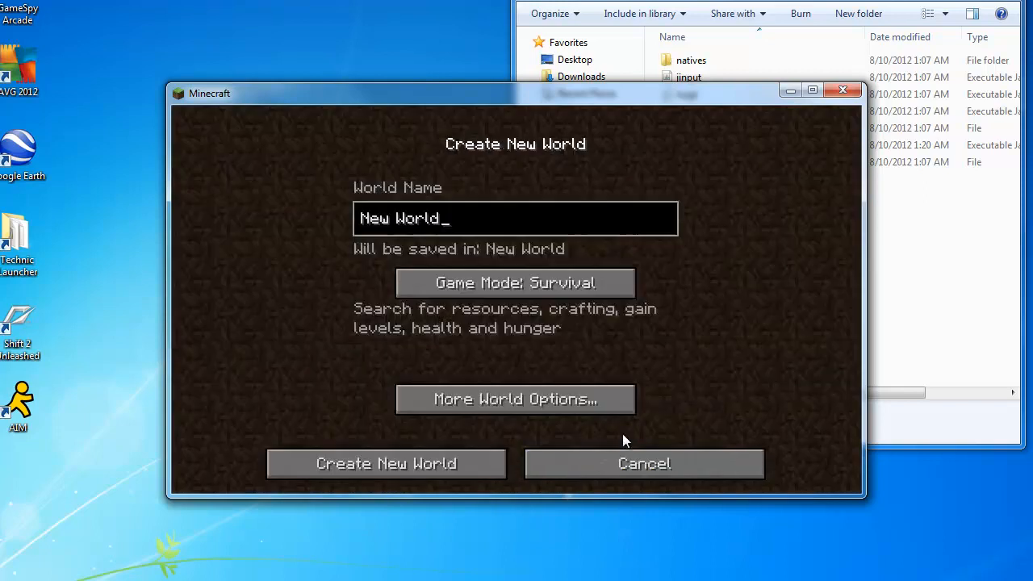
{"action": "left_click", "coordinate": [386, 464]}
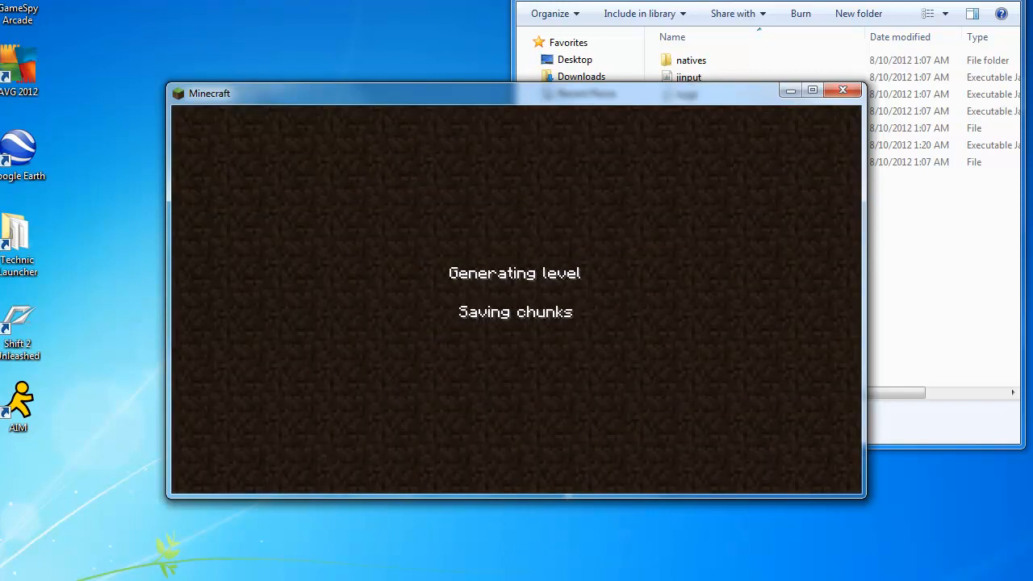
{"action": "mouse_move", "coordinate": [666, 471]}
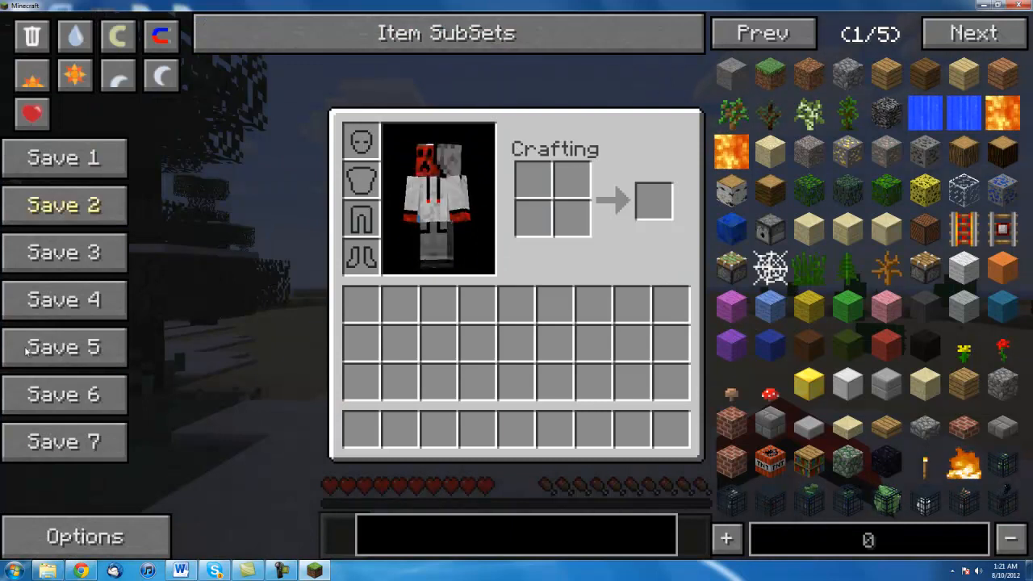
Step: Page forward and back through NEI items, store inventory in Save 1, and take Red Wool
{"action": "left_click", "coordinate": [973, 32]}
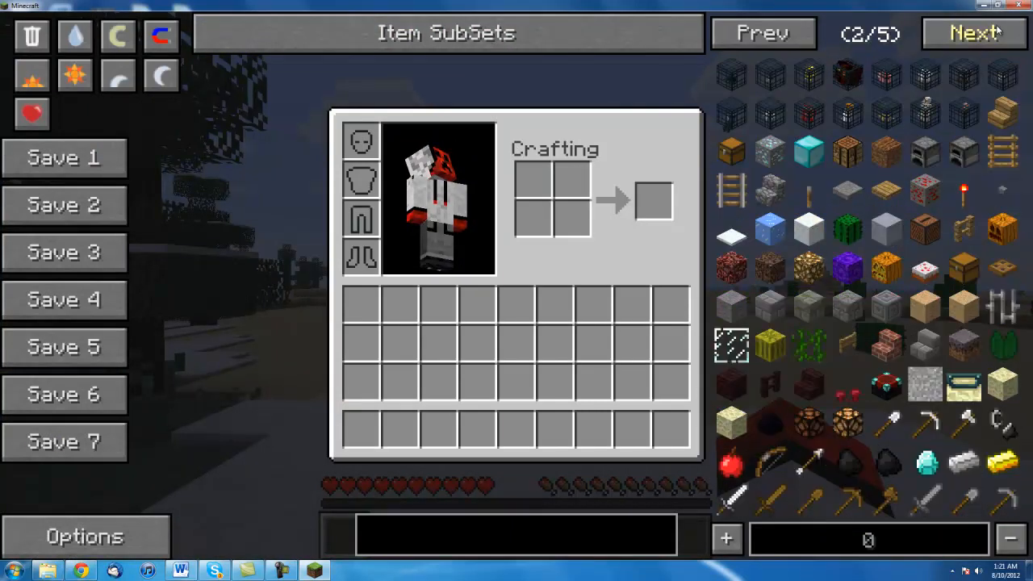
{"action": "left_click", "coordinate": [972, 32]}
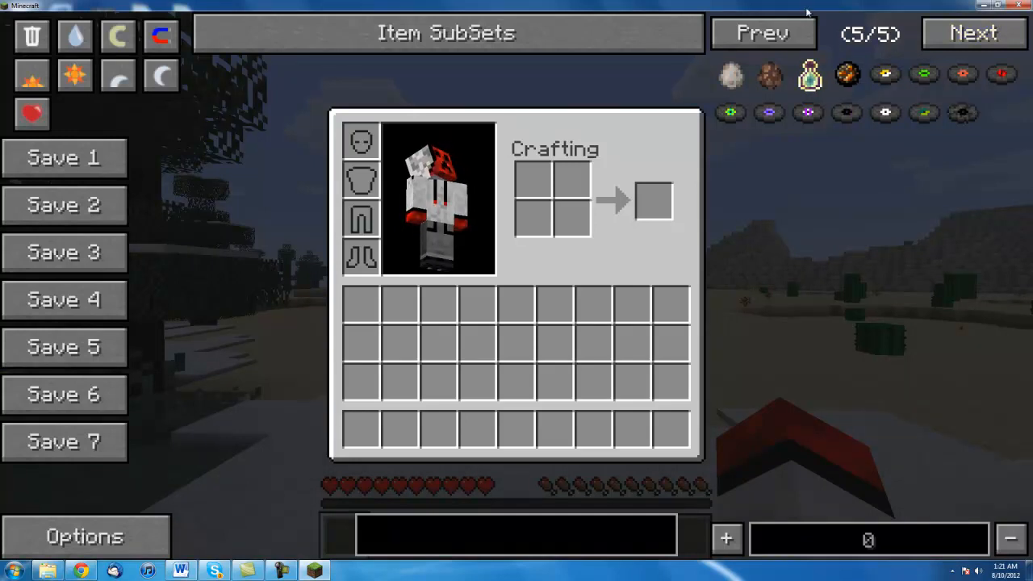
{"action": "left_click", "coordinate": [762, 32]}
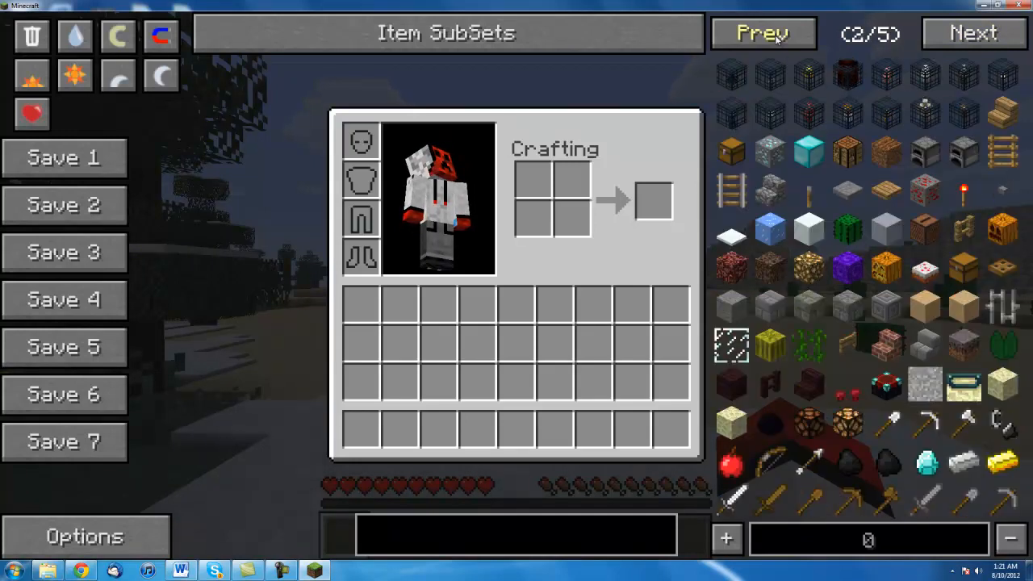
{"action": "left_click", "coordinate": [762, 32]}
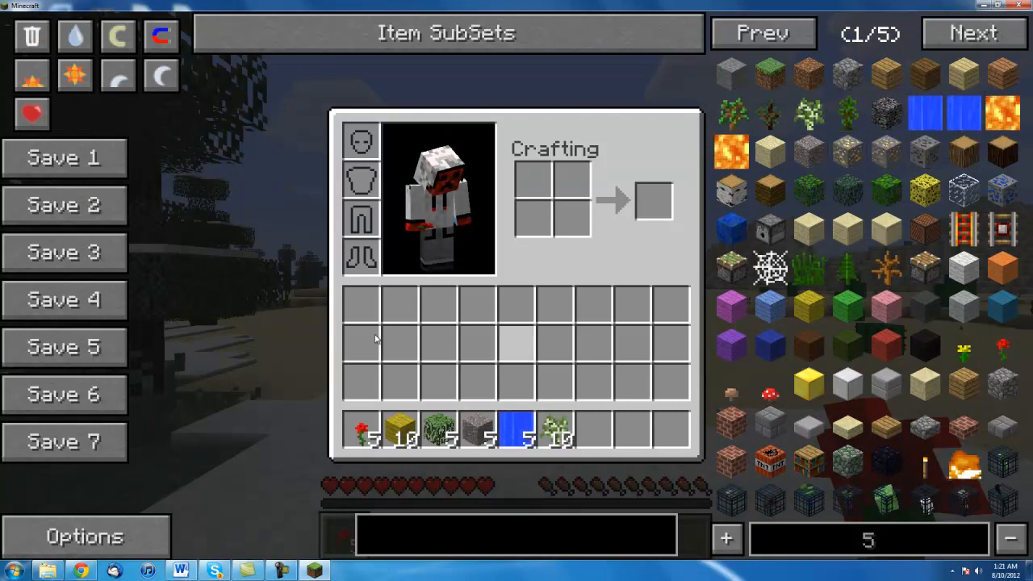
{"action": "left_click", "coordinate": [64, 157]}
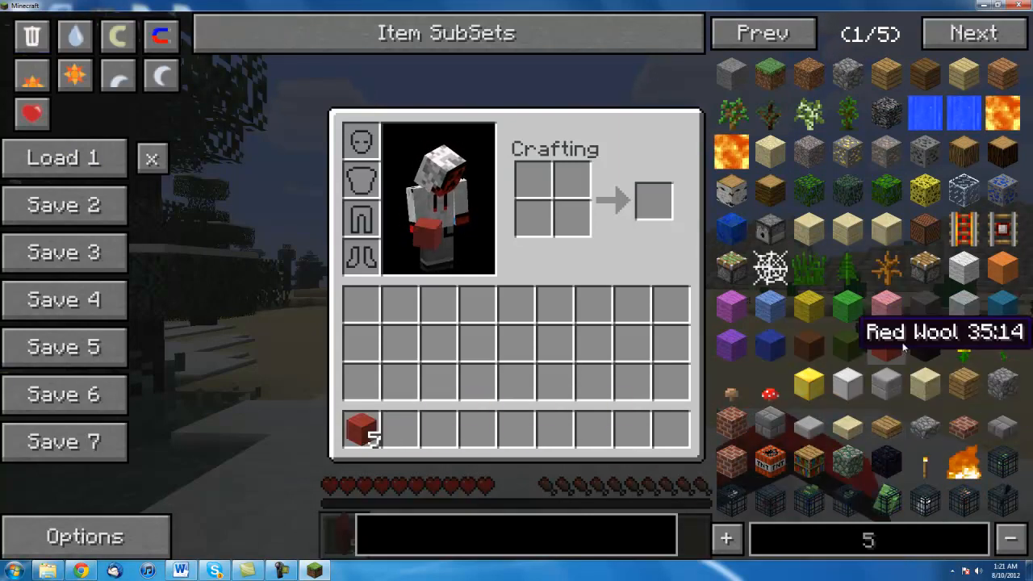
{"action": "left_click", "coordinate": [64, 204]}
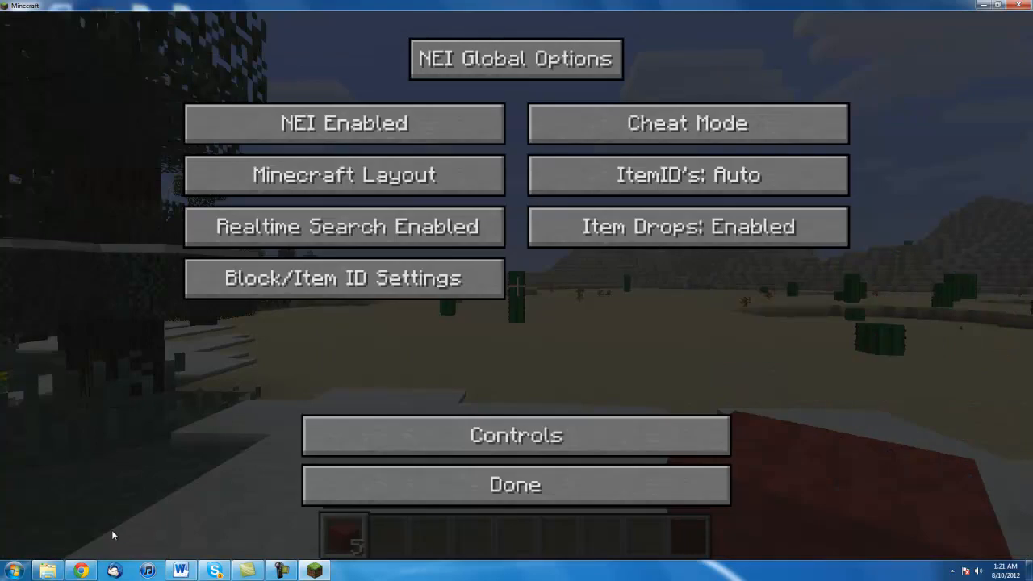
{"action": "mouse_move", "coordinate": [344, 278]}
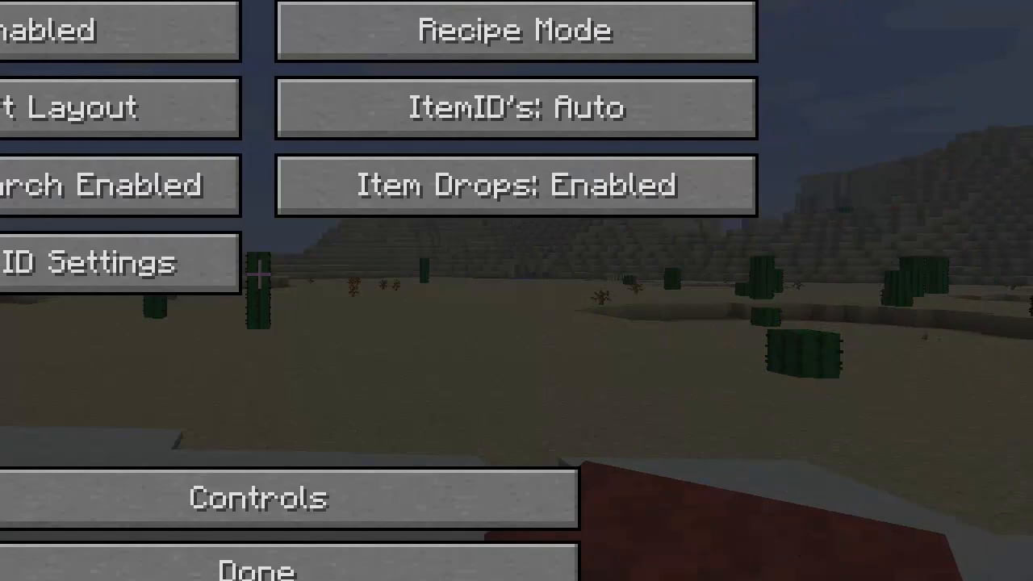
{"action": "mouse_move", "coordinate": [77, 157]}
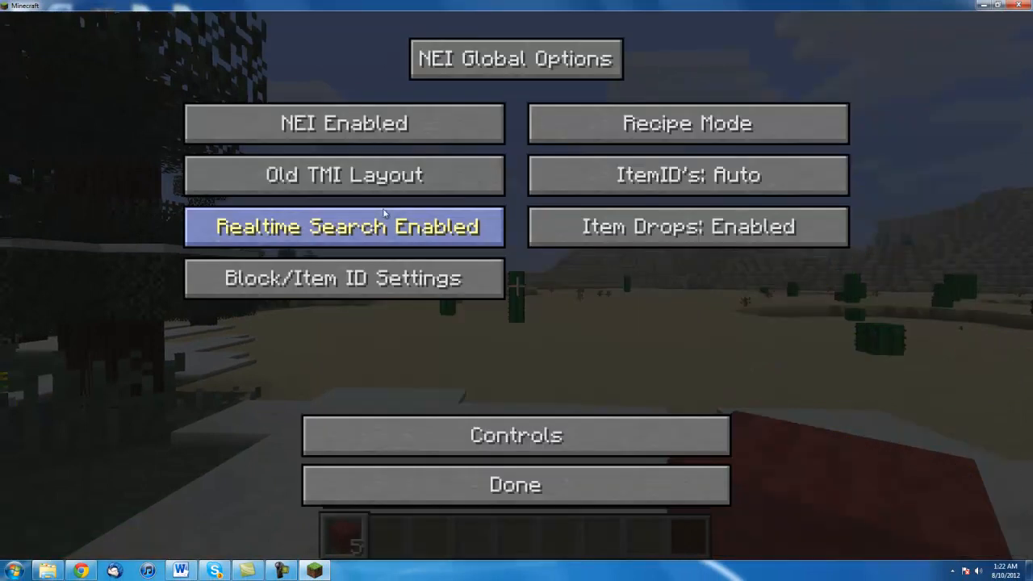
Step: Restore the Minecraft Layout in NEI options and close them with Done
{"action": "left_click", "coordinate": [344, 174]}
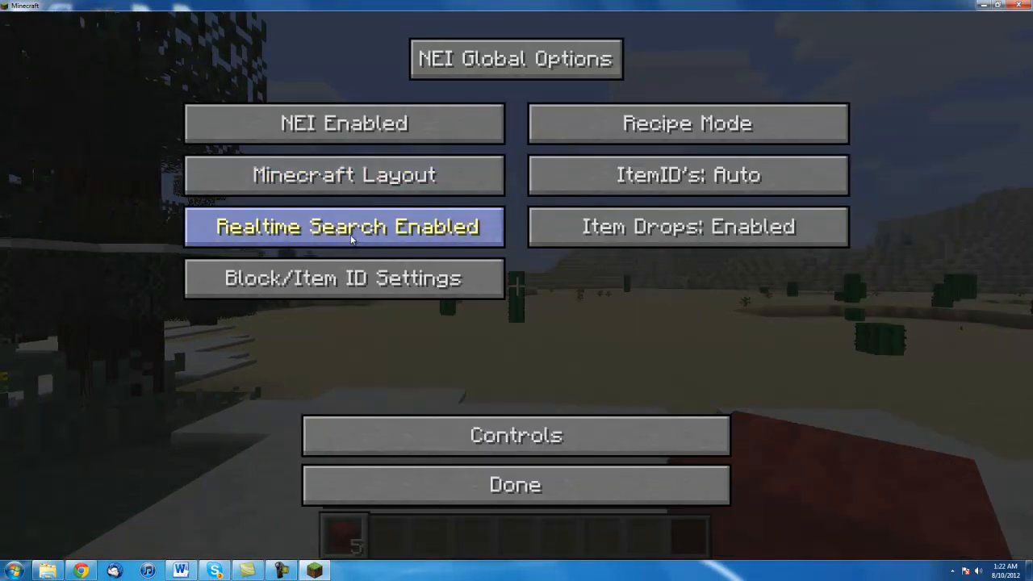
{"action": "mouse_move", "coordinate": [428, 377]}
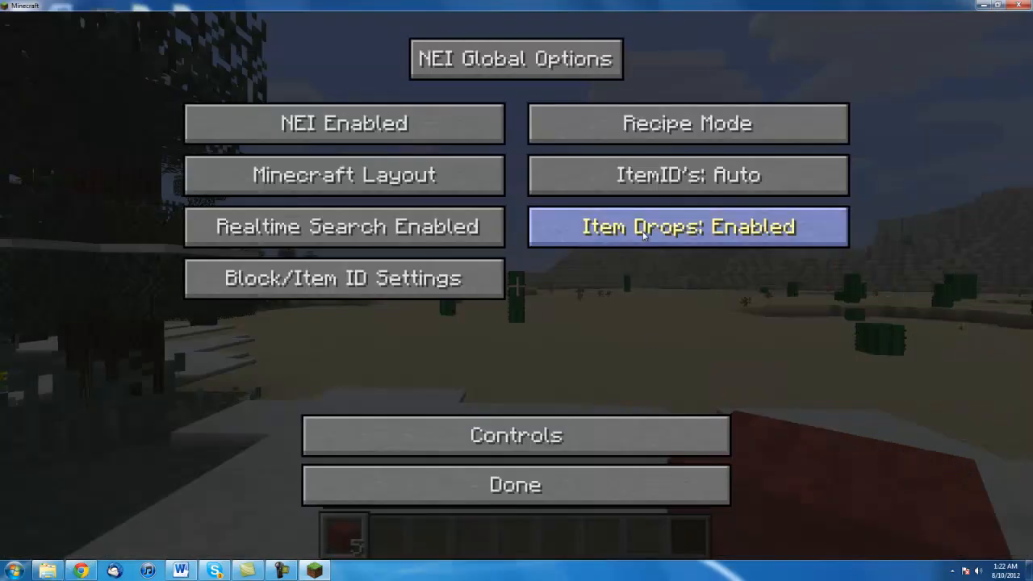
{"action": "left_click", "coordinate": [515, 484]}
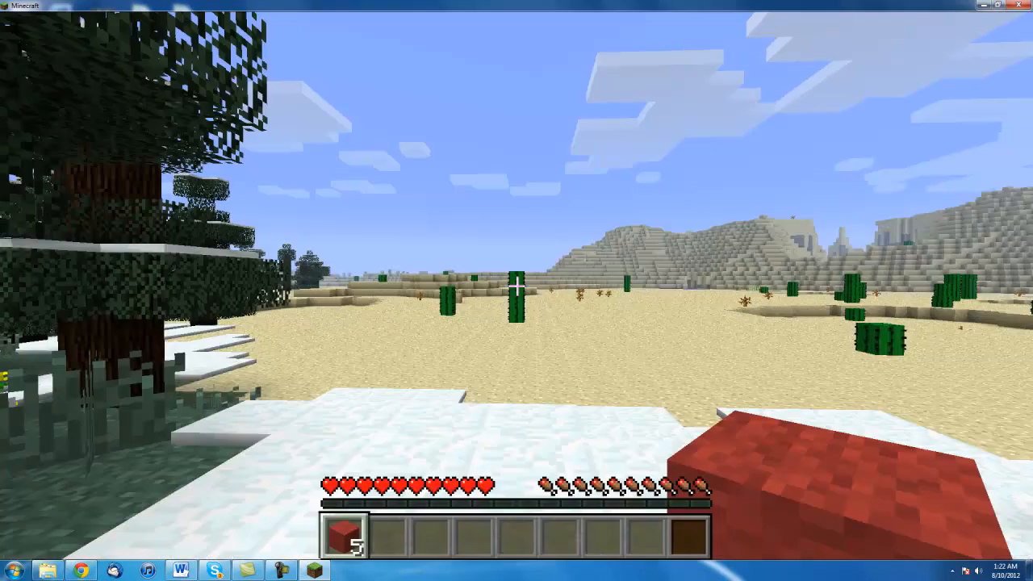